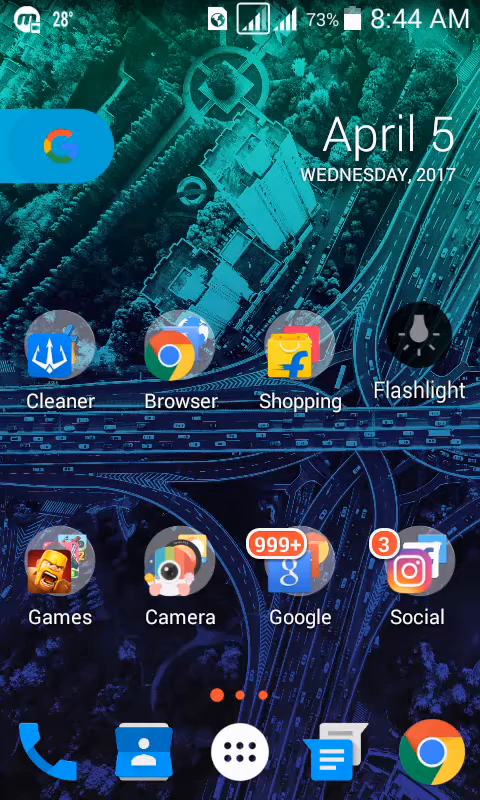
Step: Page the app drawer to Wi-Fi tools and pull down the quick settings panel
{"action": "left_click", "coordinate": [240, 752]}
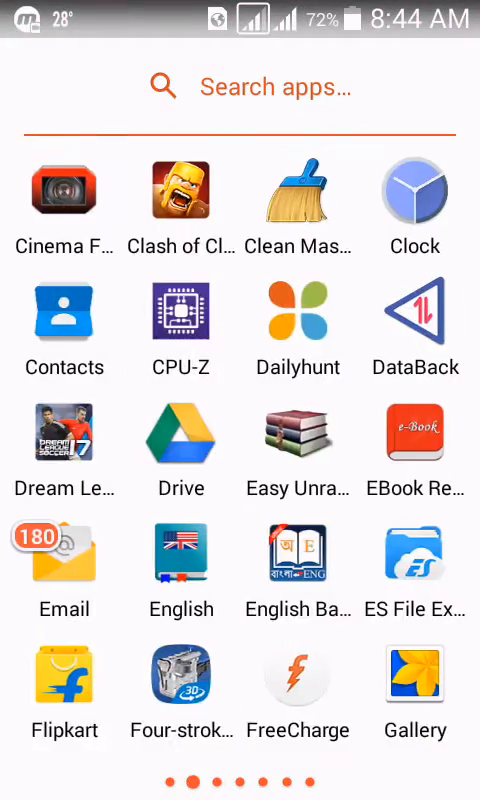
{"action": "scroll", "scroll_direction": "left", "scroll_amount": 3}
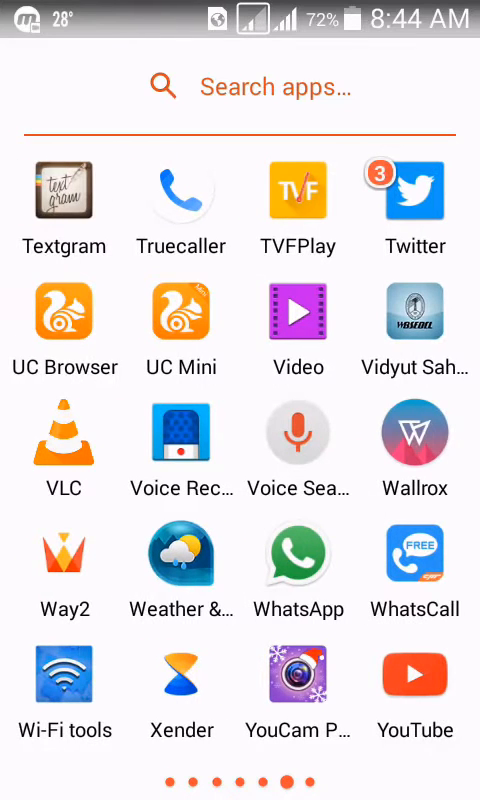
{"action": "left_click", "coordinate": [64, 676]}
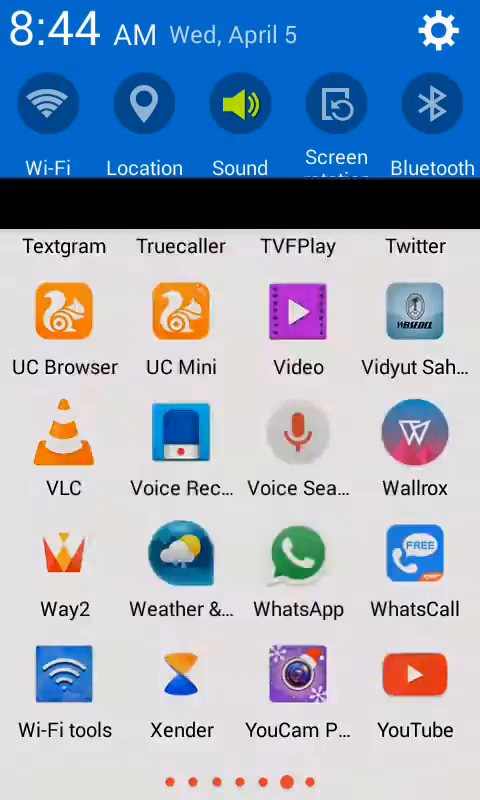
Step: Go from quick settings into Settings and the Application manager list
{"action": "left_click", "coordinate": [436, 30]}
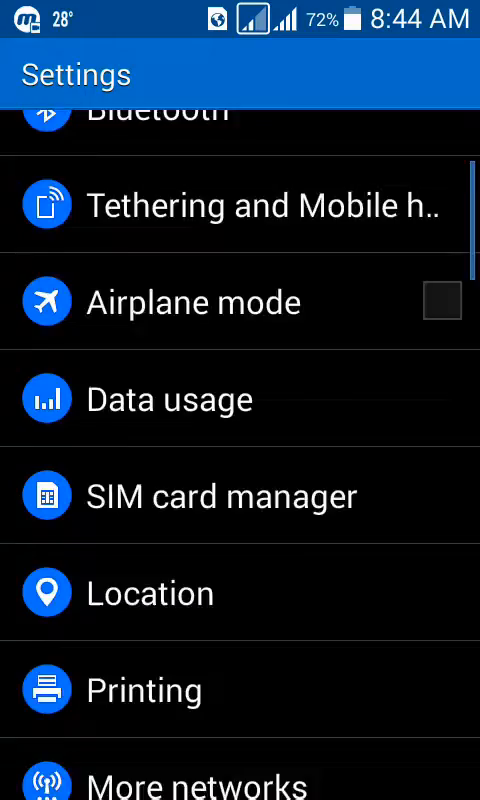
{"action": "scroll", "scroll_direction": "down", "scroll_amount": 3}
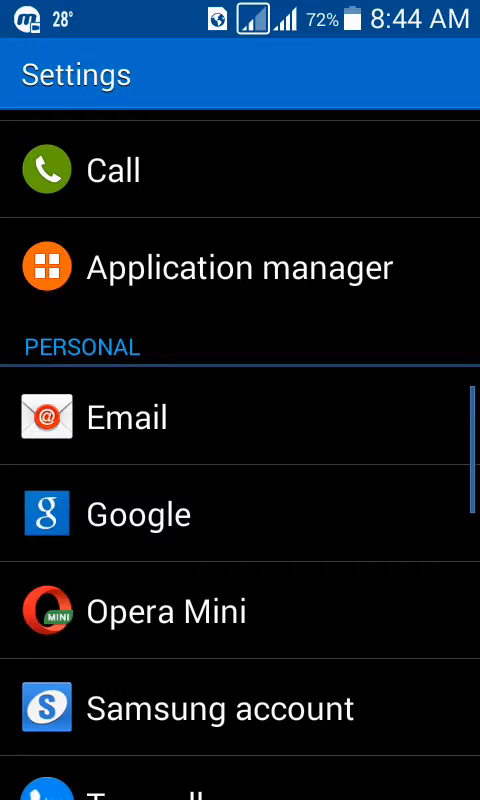
{"action": "left_click", "coordinate": [230, 264]}
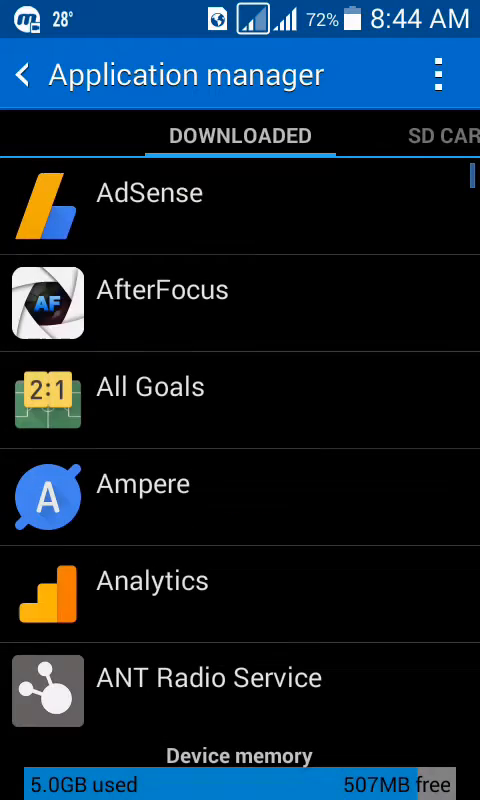
Step: Scroll to Wi-Fi tools and review its App info, where Uninstall is greyed out
{"action": "scroll", "scroll_direction": "down", "scroll_amount": 3}
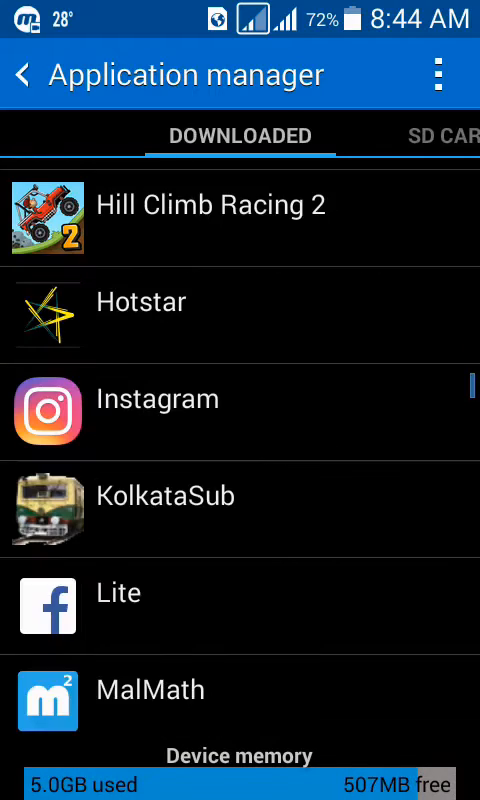
{"action": "scroll", "scroll_direction": "down", "scroll_amount": 3}
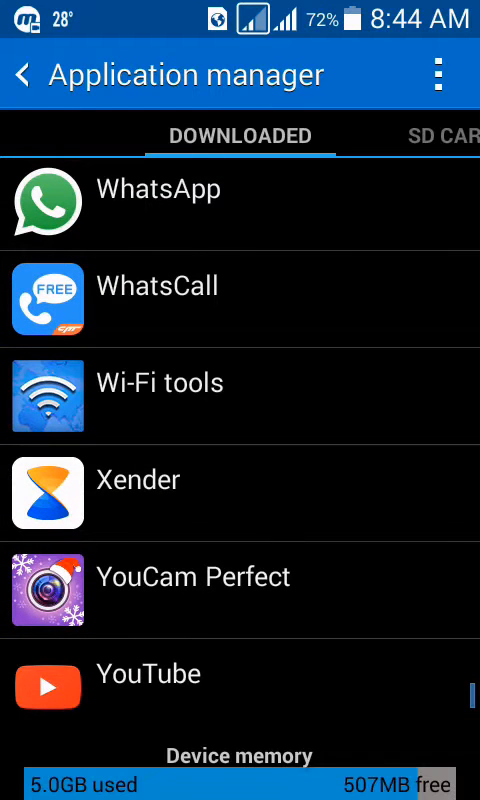
{"action": "left_click", "coordinate": [240, 384]}
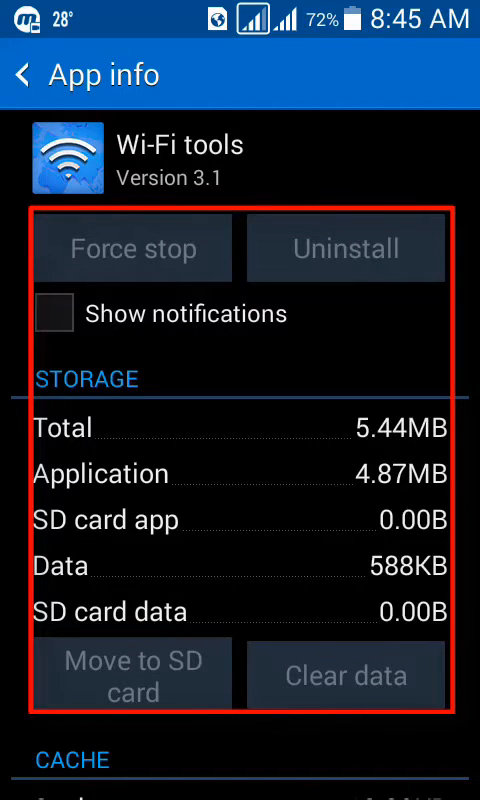
{"action": "scroll", "scroll_direction": "down", "scroll_amount": 3}
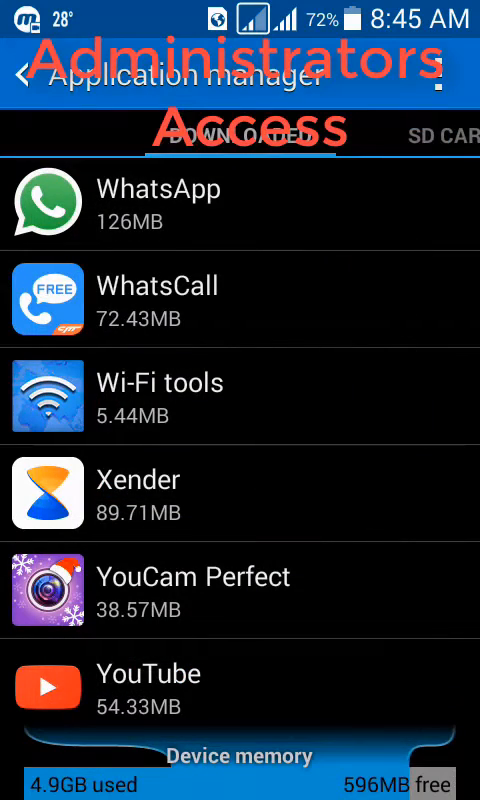
Step: Return to the main settings list and reach the Security settings
{"action": "left_click", "coordinate": [22, 76]}
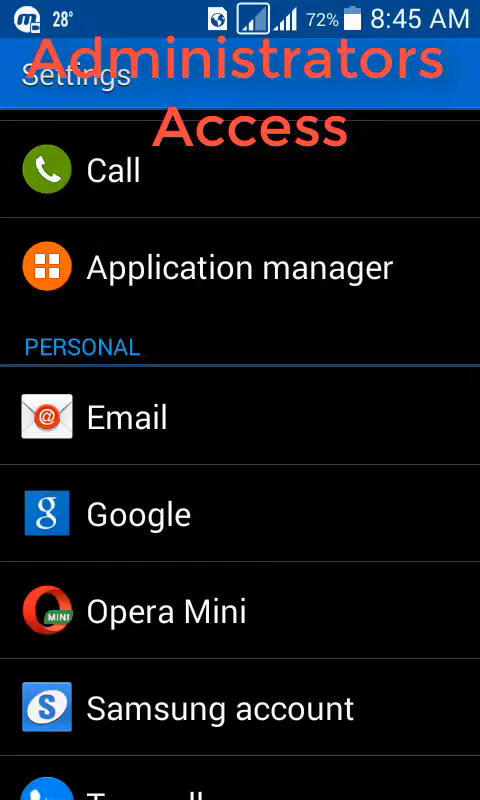
{"action": "scroll", "scroll_direction": "down", "scroll_amount": 3}
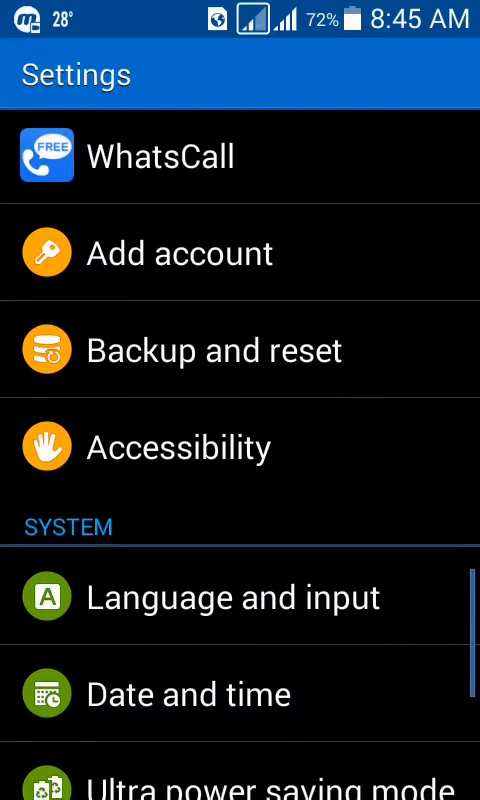
{"action": "scroll", "scroll_direction": "down", "scroll_amount": 3}
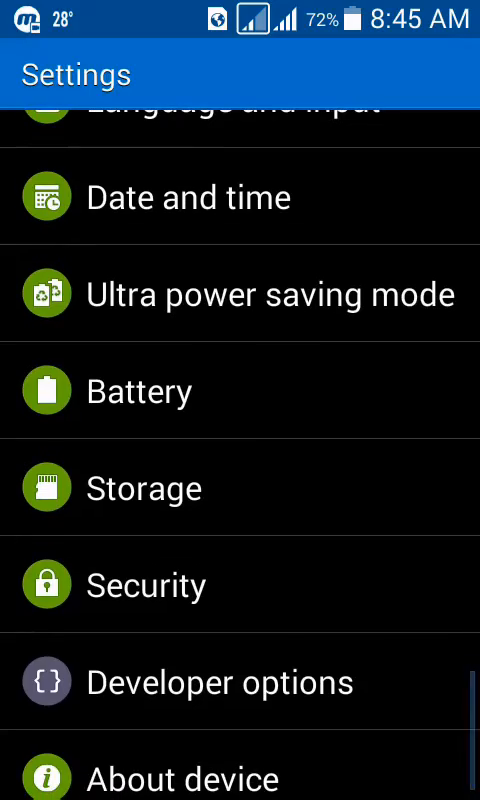
{"action": "left_click", "coordinate": [144, 584]}
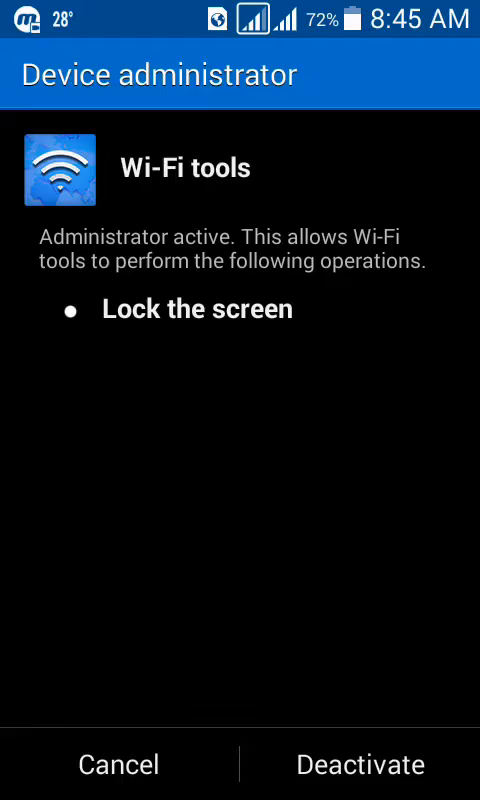
Step: Deactivate Wi-Fi tools as device administrator, confirm it, and return to Security
{"action": "left_click", "coordinate": [360, 764]}
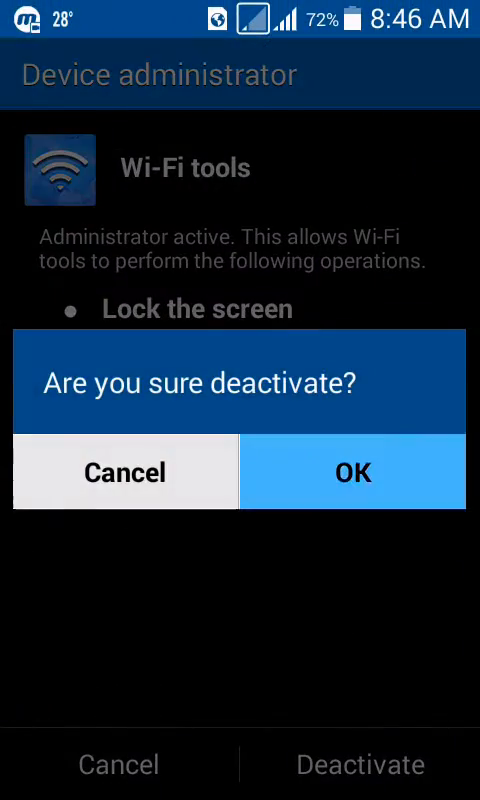
{"action": "left_click", "coordinate": [352, 472]}
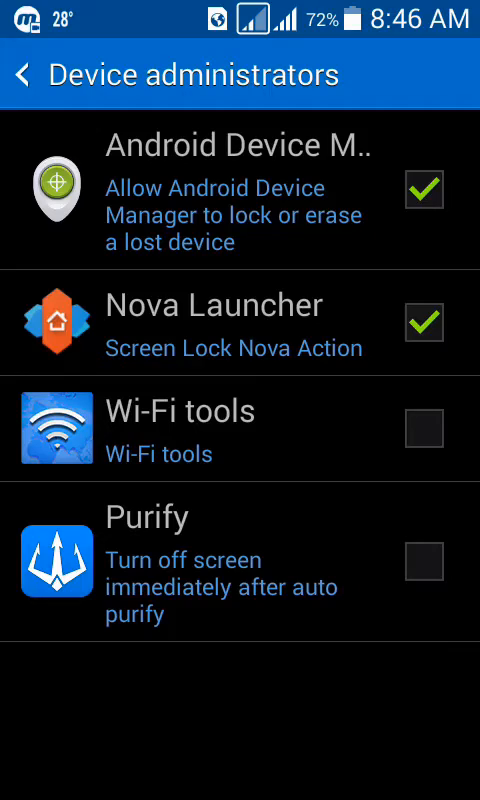
{"action": "left_click", "coordinate": [24, 76]}
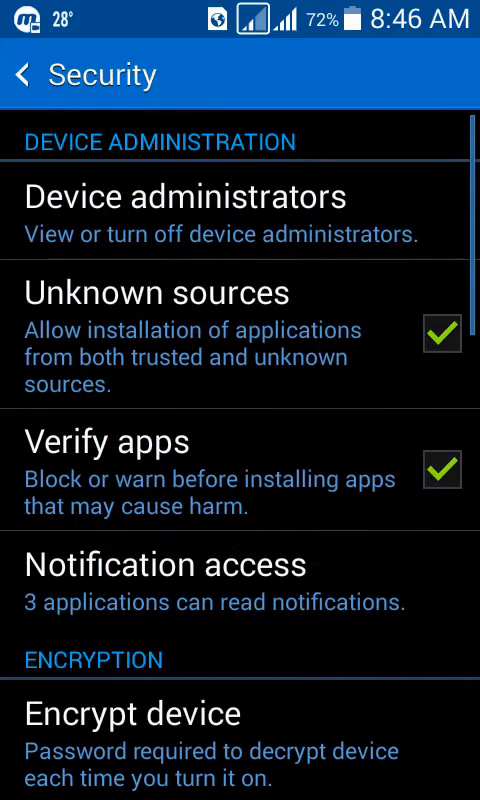
Step: Uninstall Wi-Fi tools from Application manager, confirming removal, then leave the list
{"action": "left_click", "coordinate": [24, 76]}
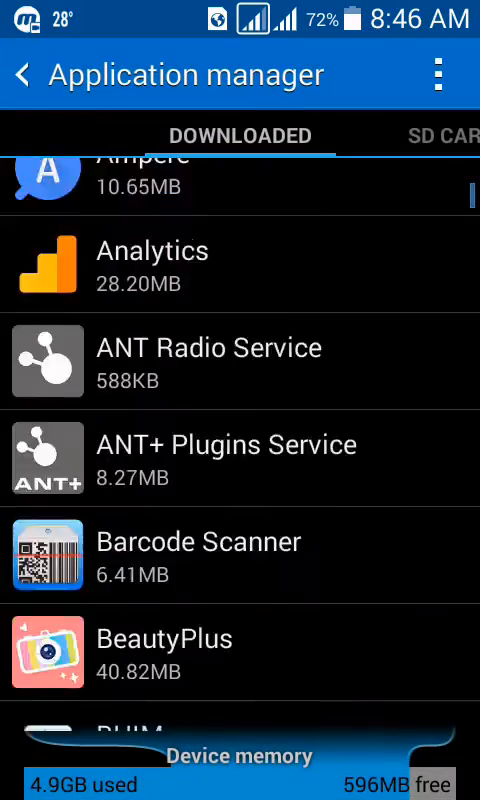
{"action": "scroll", "scroll_direction": "down", "scroll_amount": 3}
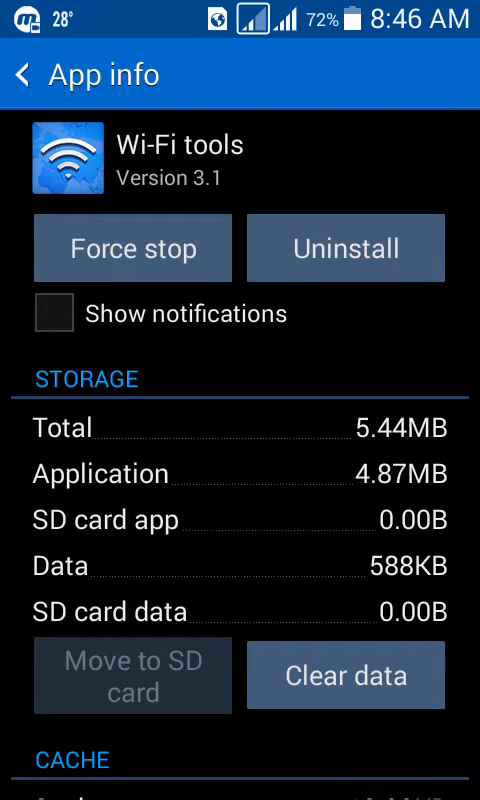
{"action": "left_click", "coordinate": [344, 248]}
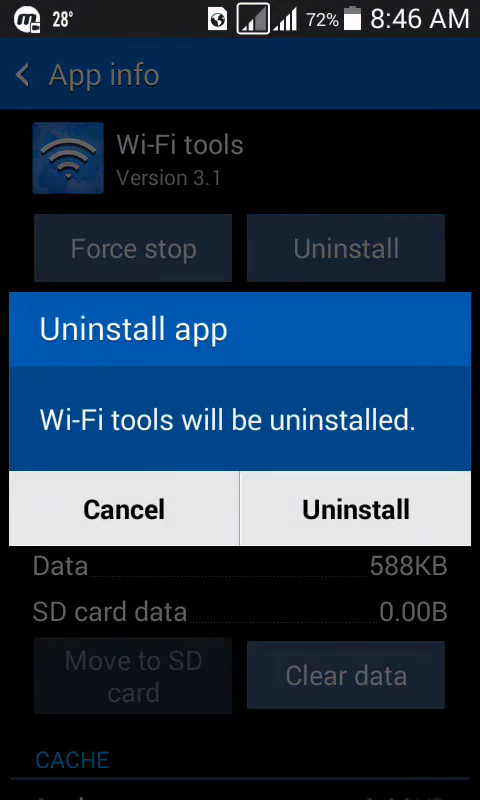
{"action": "left_click", "coordinate": [356, 508]}
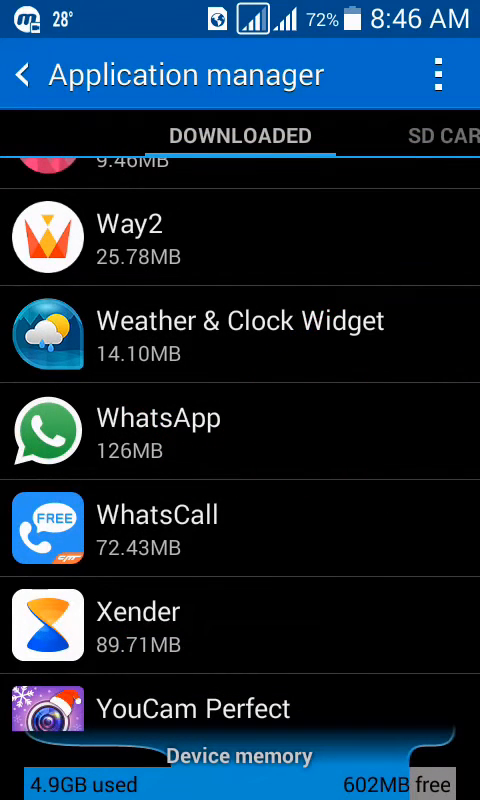
{"action": "left_click", "coordinate": [24, 76]}
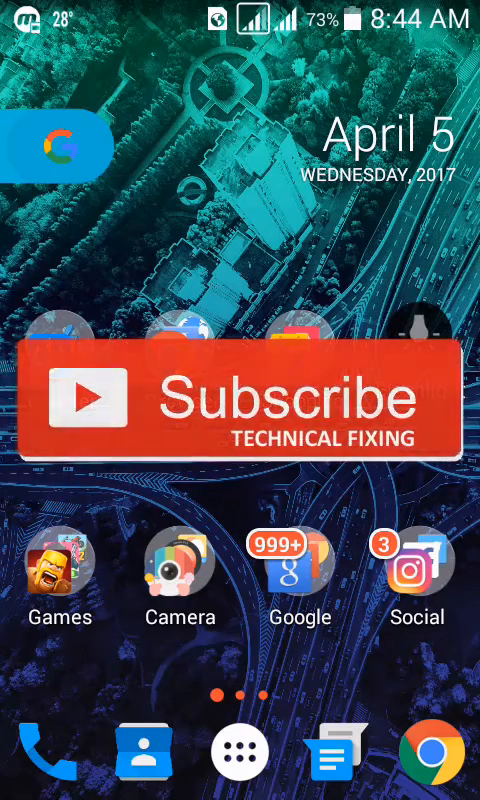
Step: Reopen the app drawer and swipe to the page where Wi-Fi tools appeared
{"action": "left_click", "coordinate": [240, 752]}
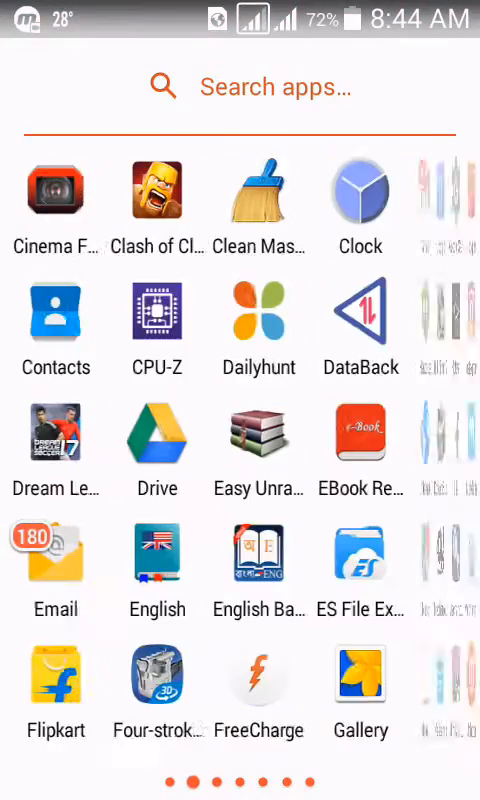
{"action": "scroll", "scroll_direction": "left", "scroll_amount": 3}
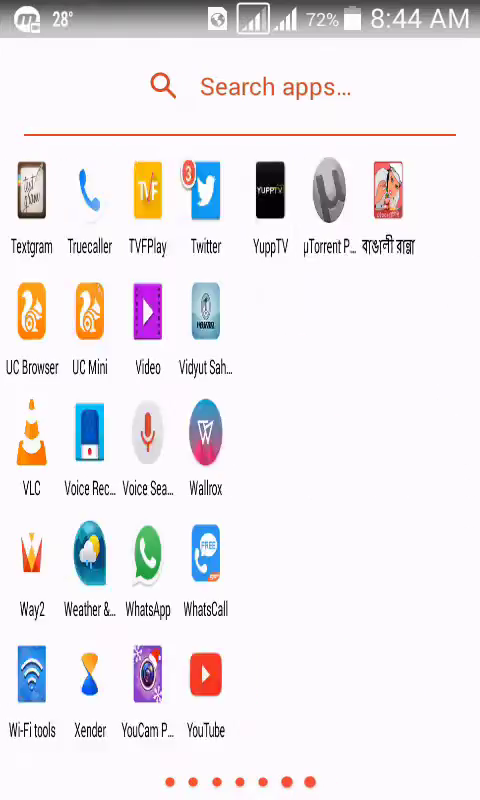